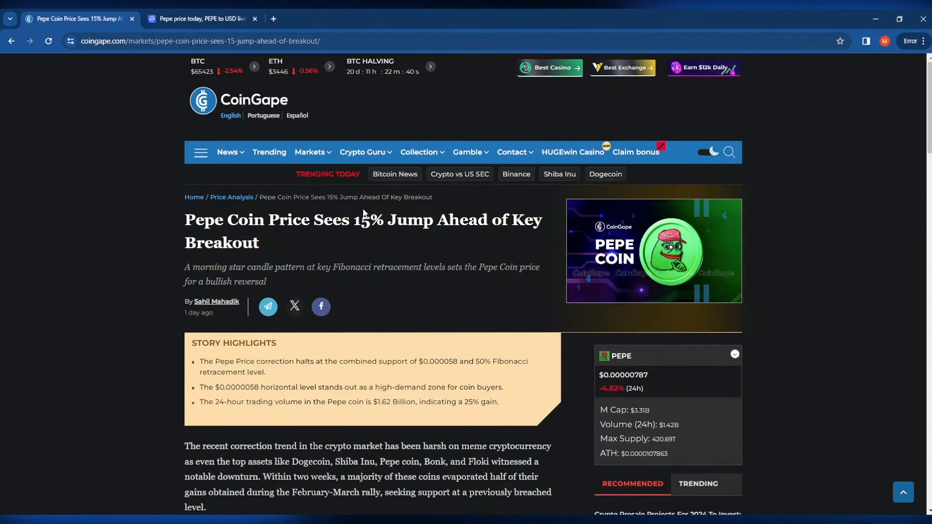
pyautogui.moveTo(375, 235)
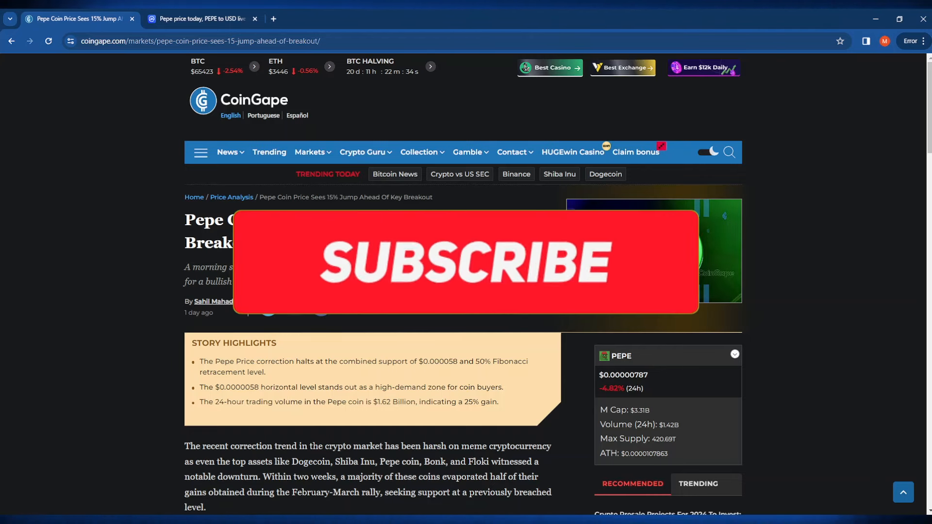
# Step: Read down the CoinGape Pepe 15% jump article to its Story Highlights and opening paragraphs
pyautogui.click(465, 261)
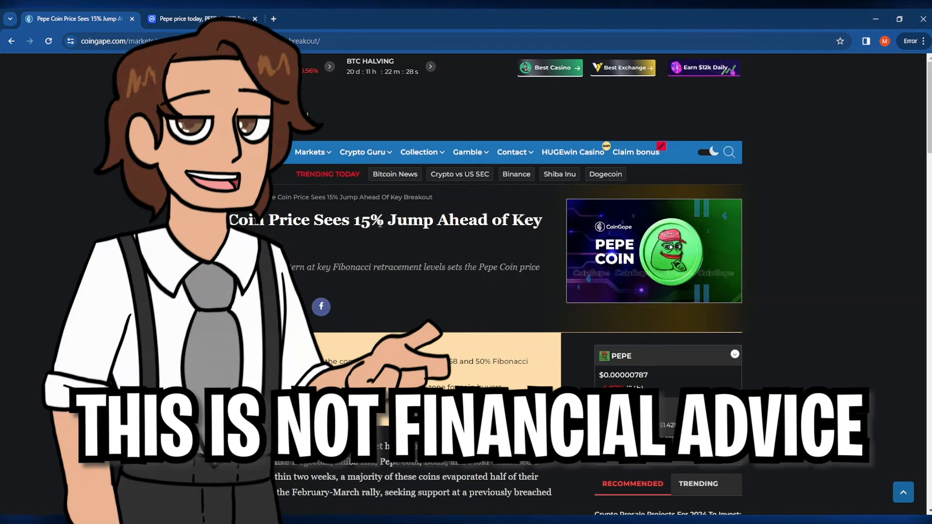
pyautogui.scroll(-3)
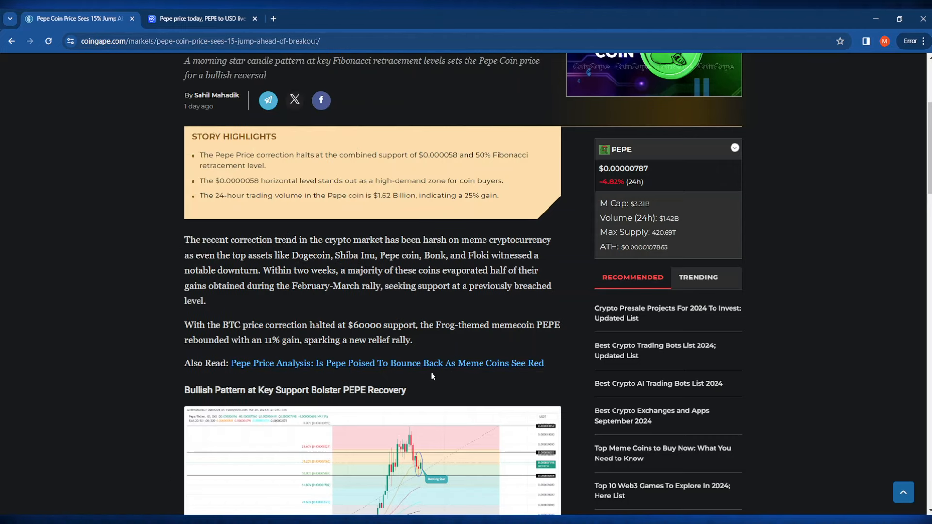
pyautogui.moveTo(473, 347)
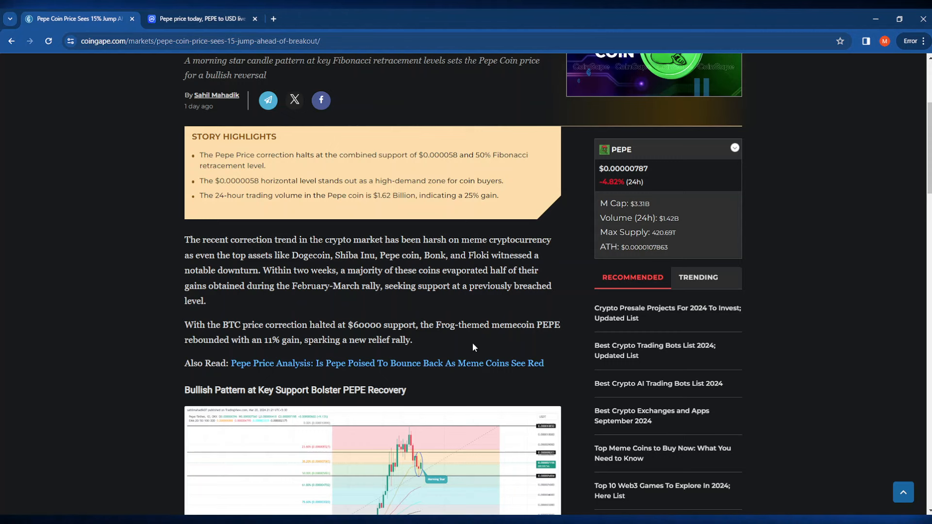
pyautogui.moveTo(473, 345)
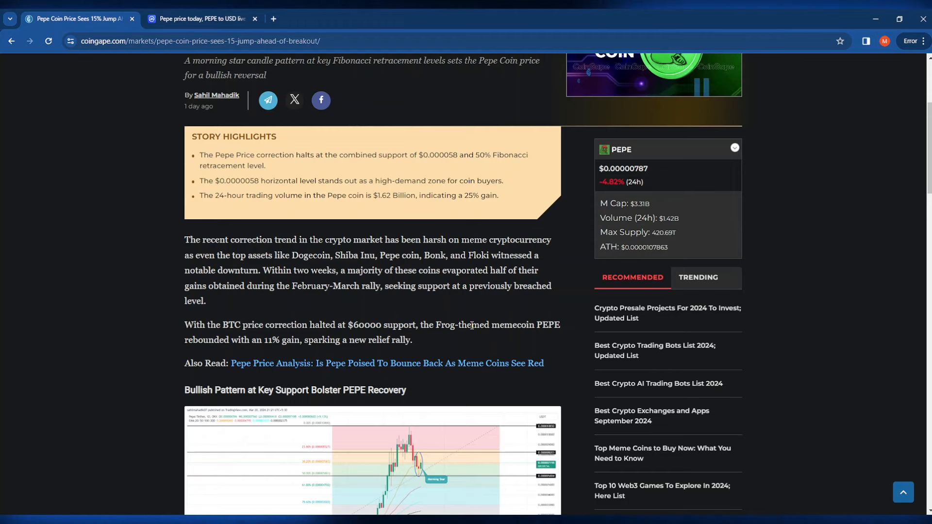
# Step: Enlarge the PEPE/USDT daily TradingView chart with Fibonacci levels and the morning star candle
pyautogui.click(372, 464)
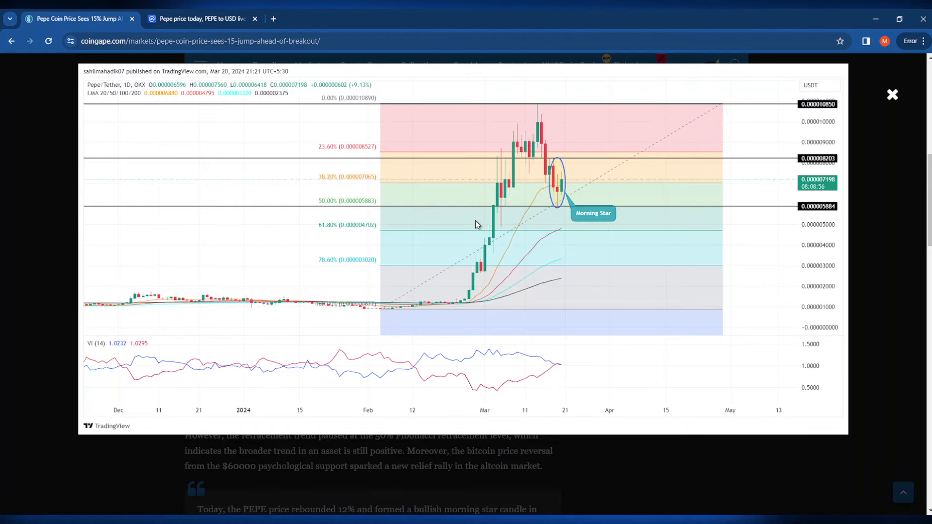
pyautogui.moveTo(478, 206)
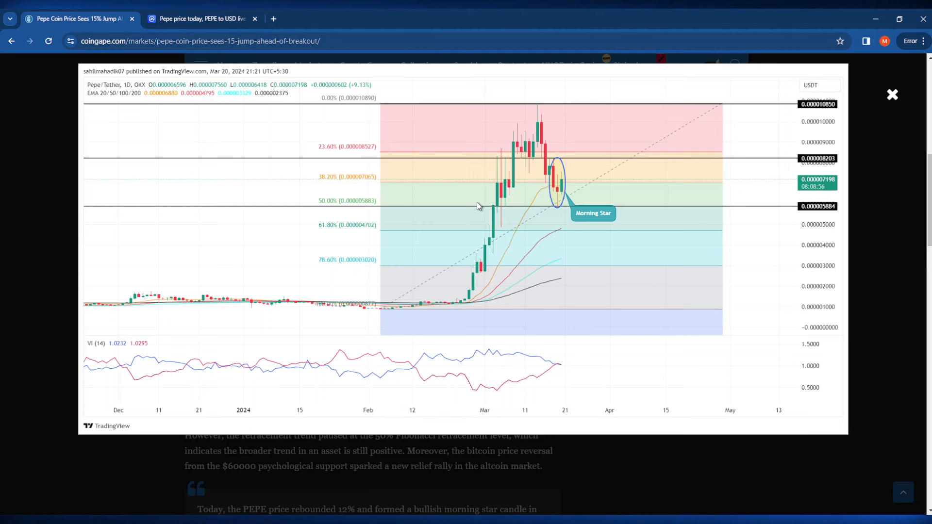
pyautogui.moveTo(549, 214)
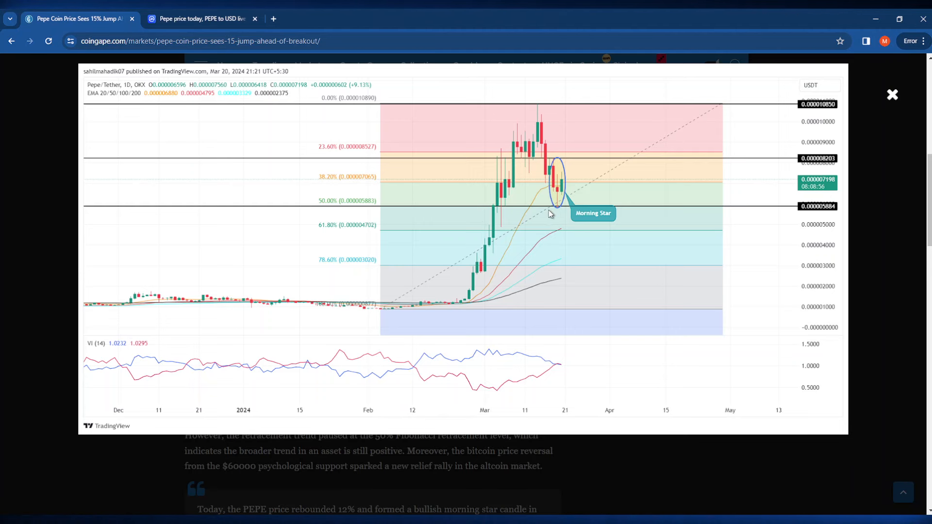
pyautogui.moveTo(589, 221)
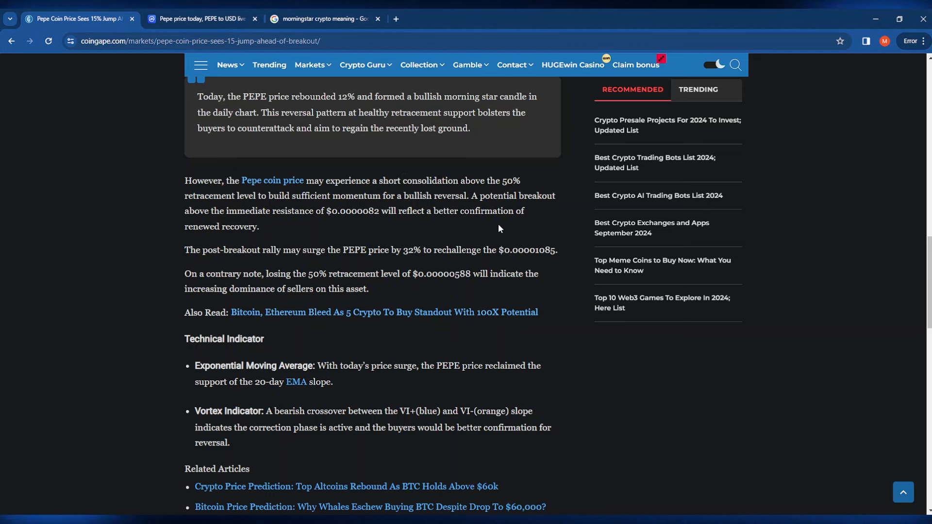
pyautogui.moveTo(250, 211)
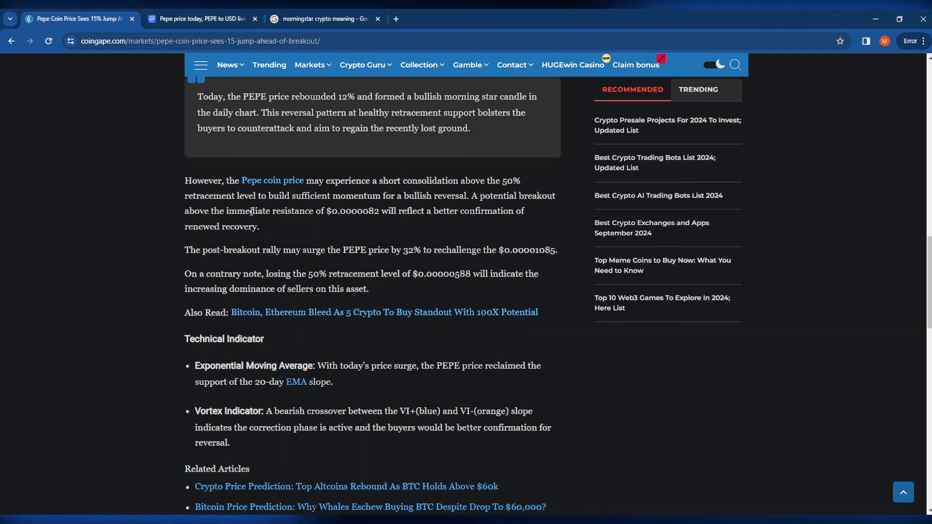
pyautogui.moveTo(380, 224)
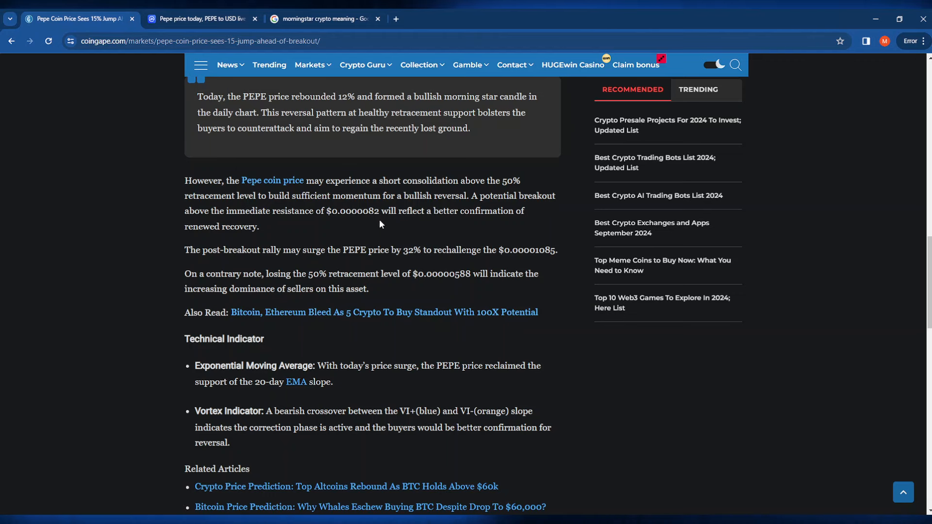
pyautogui.moveTo(465, 226)
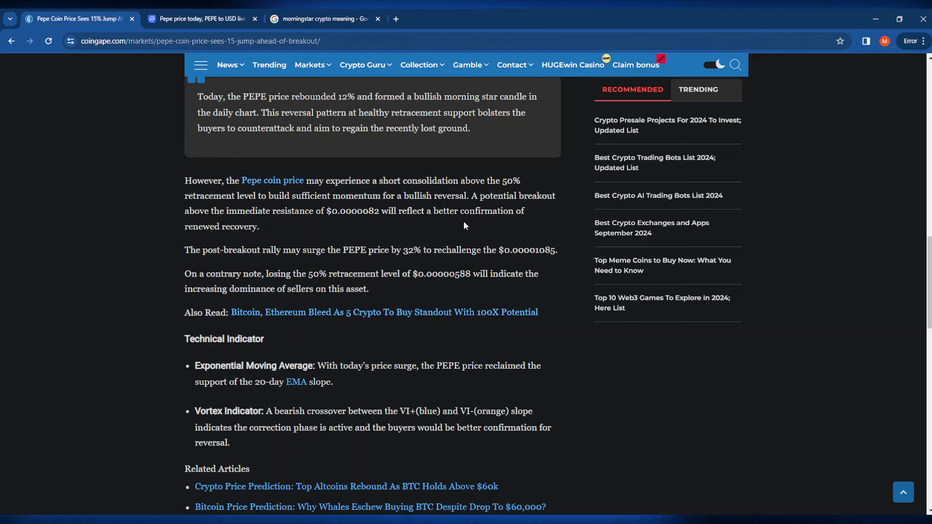
pyautogui.moveTo(260, 237)
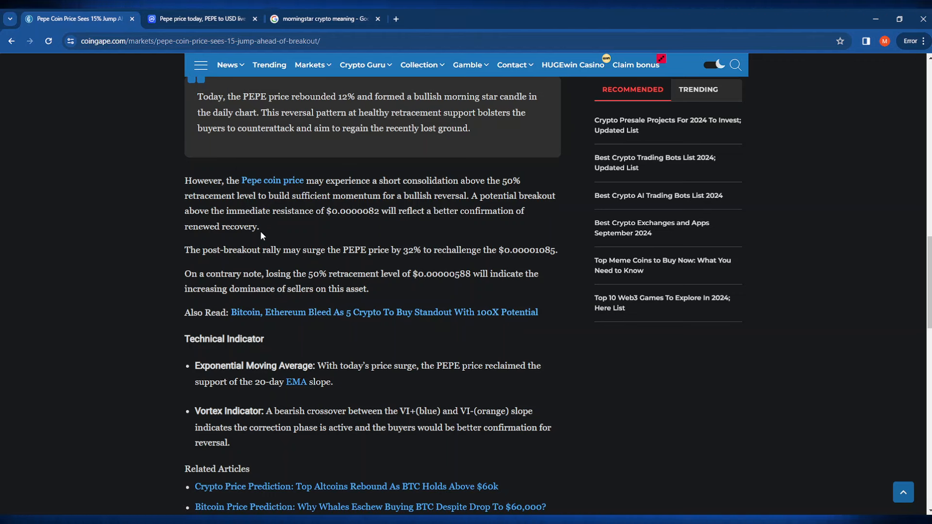
# Step: Highlight the 'On a contrary note' 50% retracement warning, then switch to CoinMarketCap's Pepe price page
pyautogui.moveTo(184, 274); pyautogui.dragTo(369, 290)
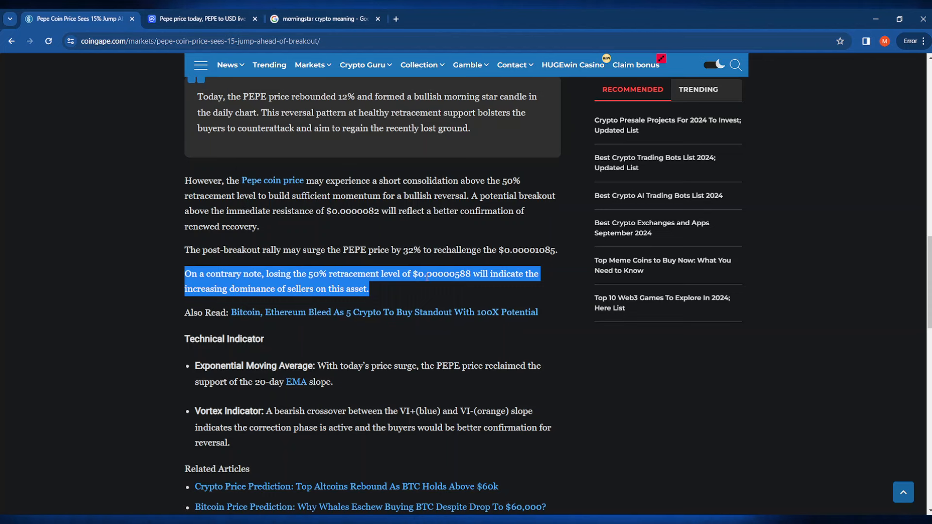
pyautogui.moveTo(470, 268)
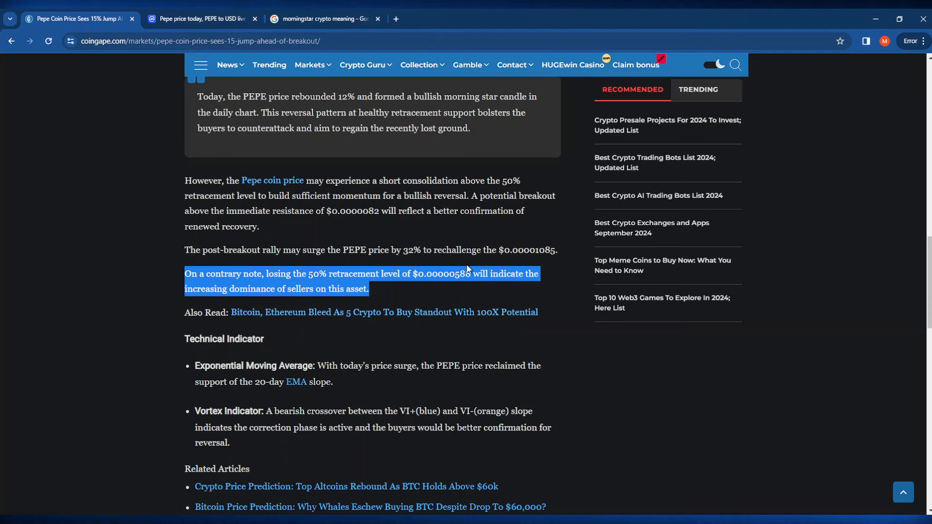
pyautogui.click(202, 19)
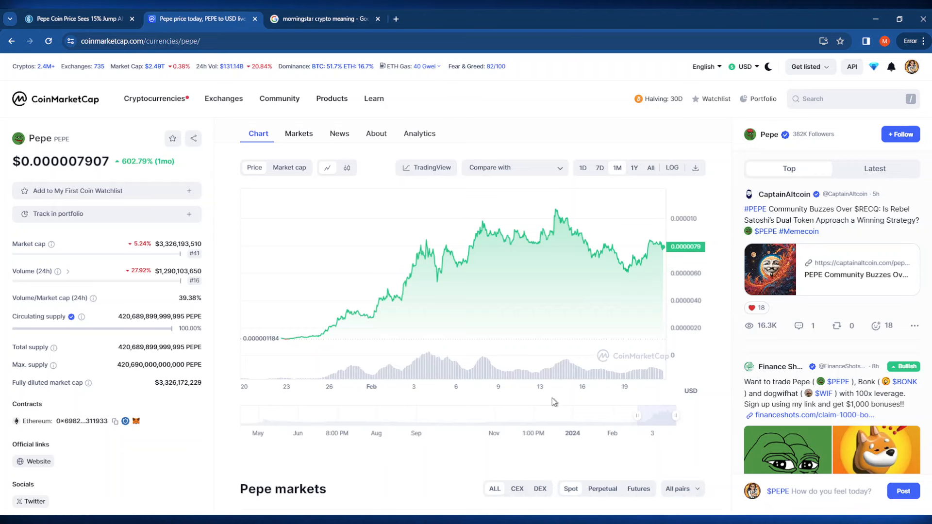
pyautogui.moveTo(566, 404)
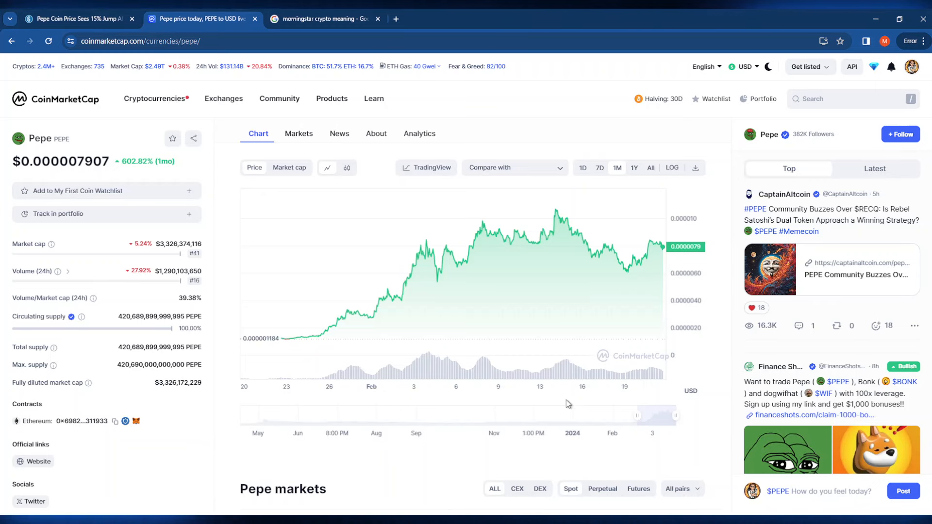
pyautogui.moveTo(661, 99)
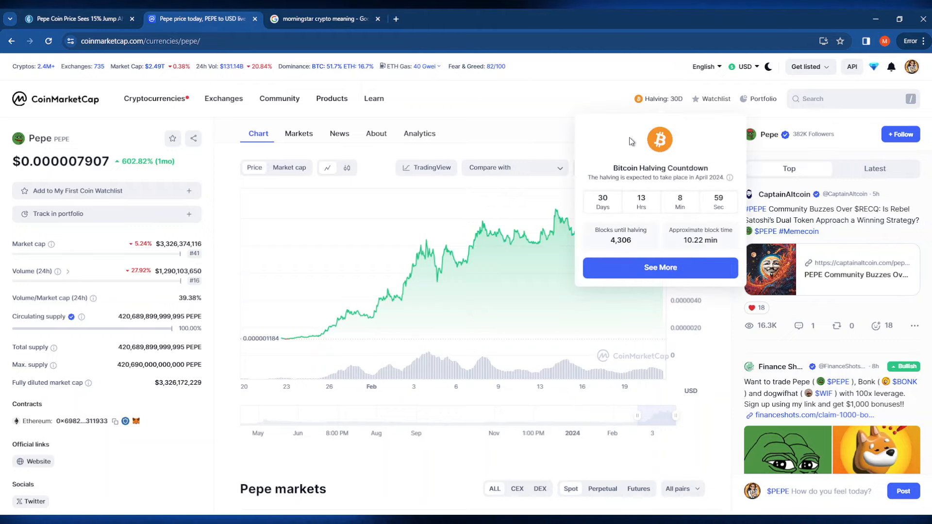
# Step: Open the full Bitcoin halving countdown details from the Halving: 30D panel
pyautogui.click(659, 268)
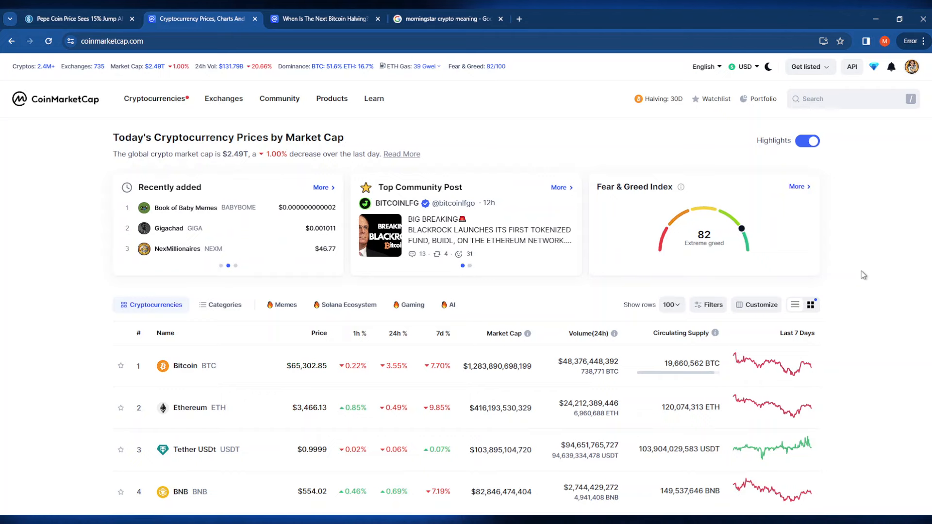
# Step: Scroll down the CoinMarketCap Pepe page before moving to the U.Today whales article
pyautogui.scroll(-3)
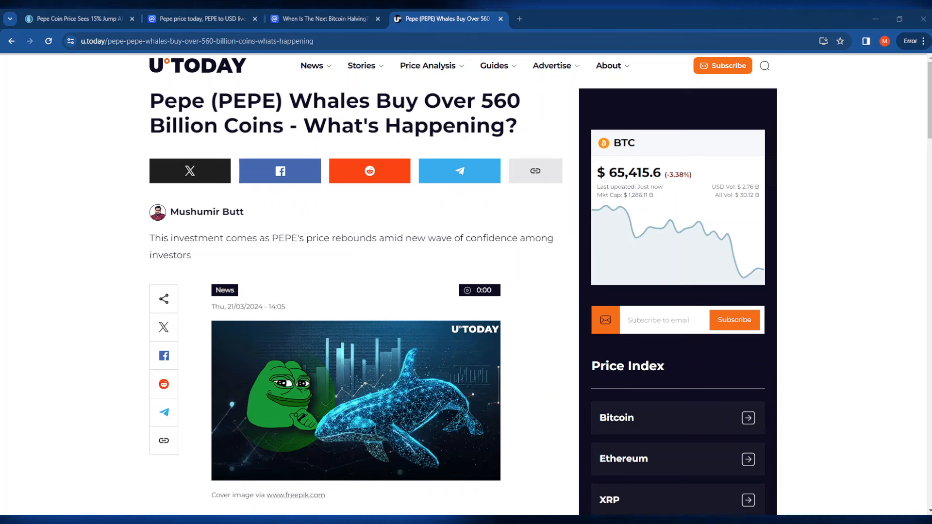
pyautogui.moveTo(487, 100); pyautogui.dragTo(517, 126)
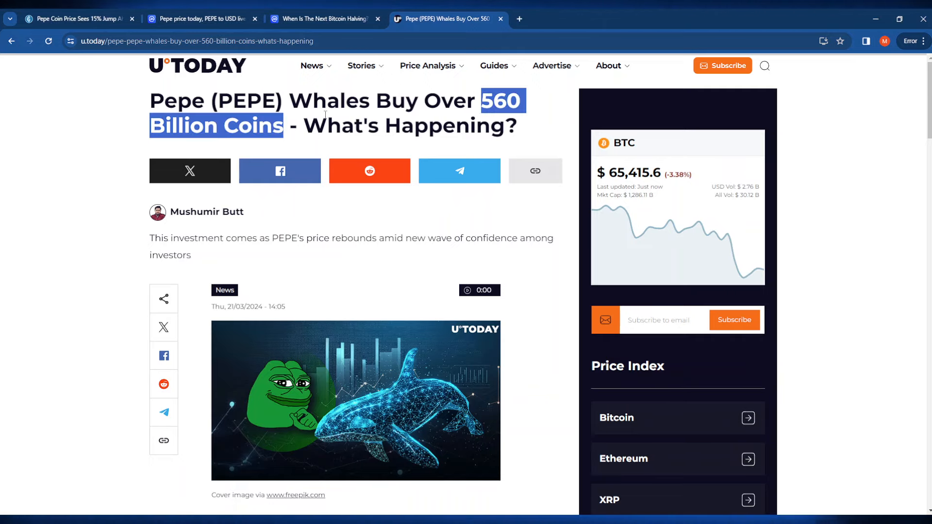
pyautogui.scroll(-3)
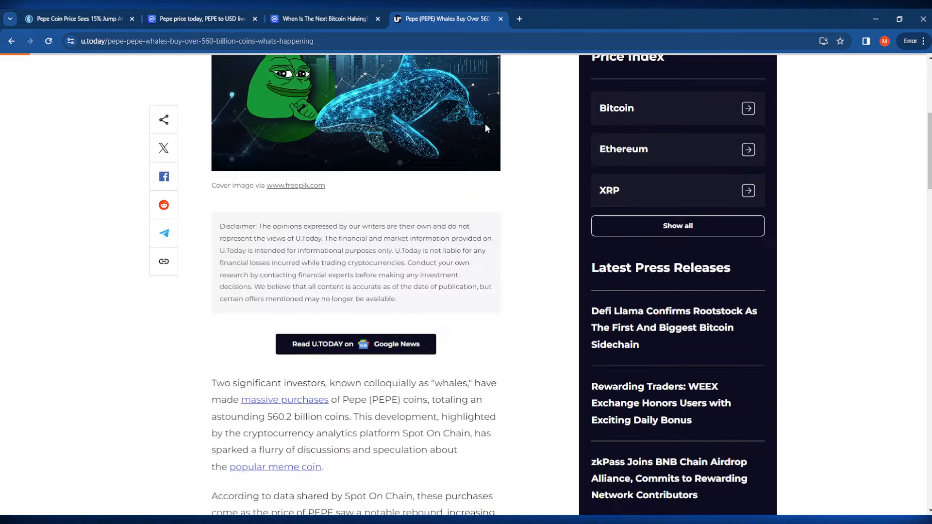
pyautogui.scroll(-3)
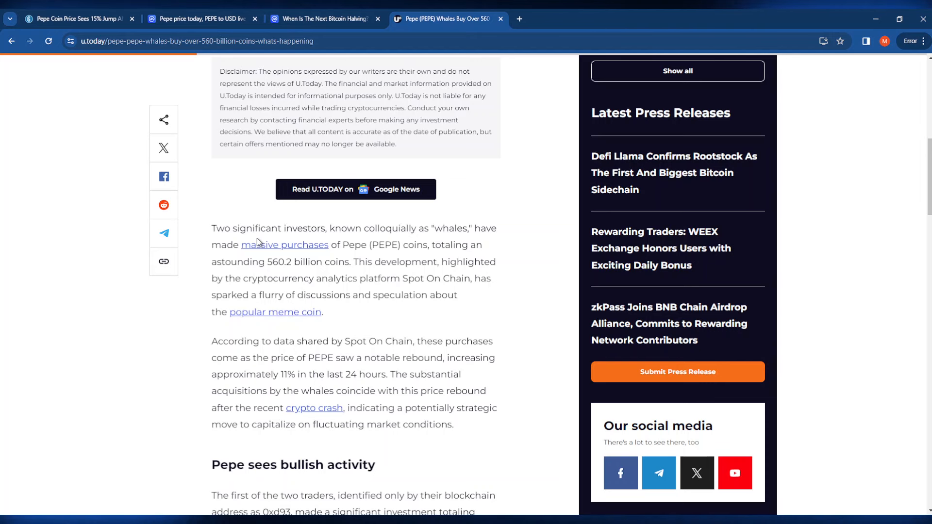
pyautogui.moveTo(402, 260)
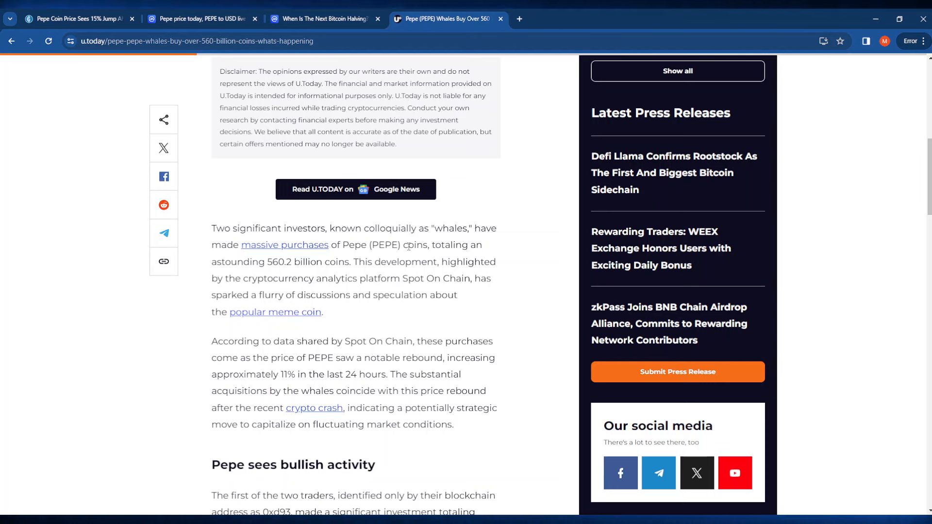
pyautogui.moveTo(498, 203)
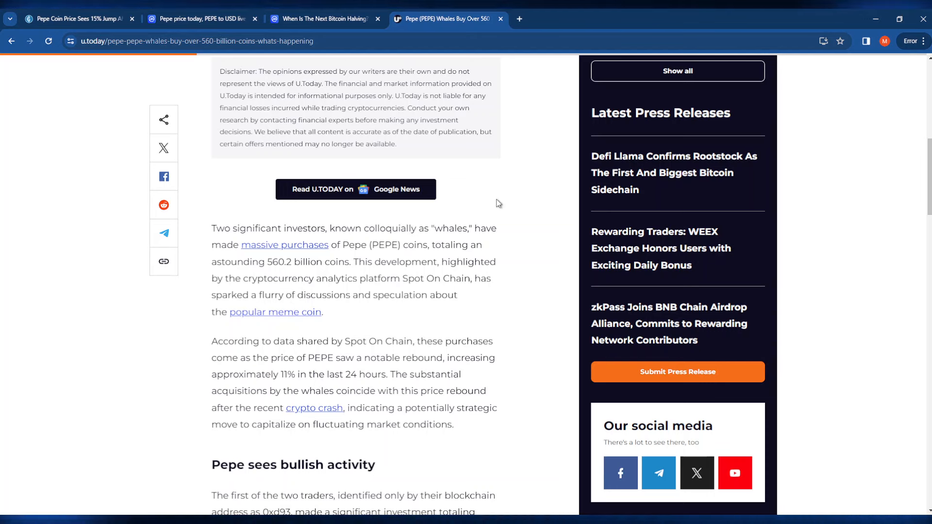
pyautogui.moveTo(396, 297)
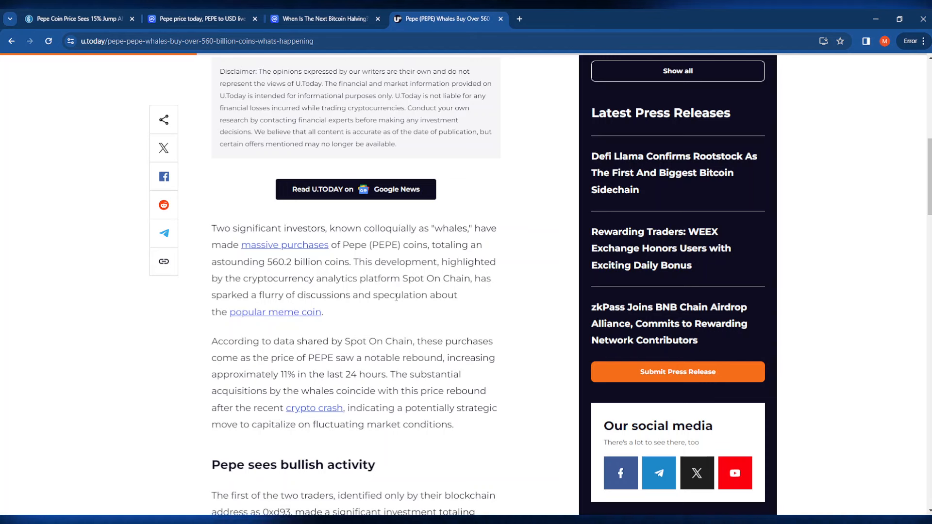
pyautogui.moveTo(297, 325)
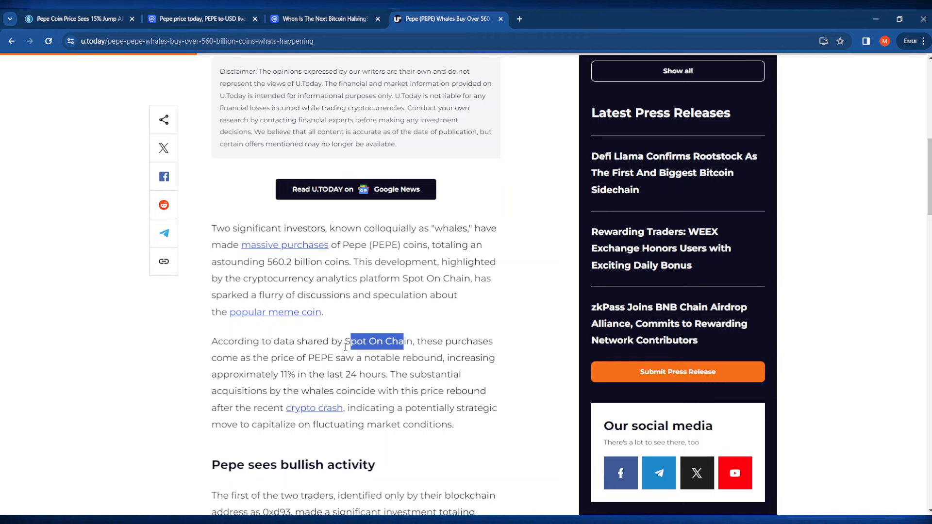
pyautogui.moveTo(316, 361)
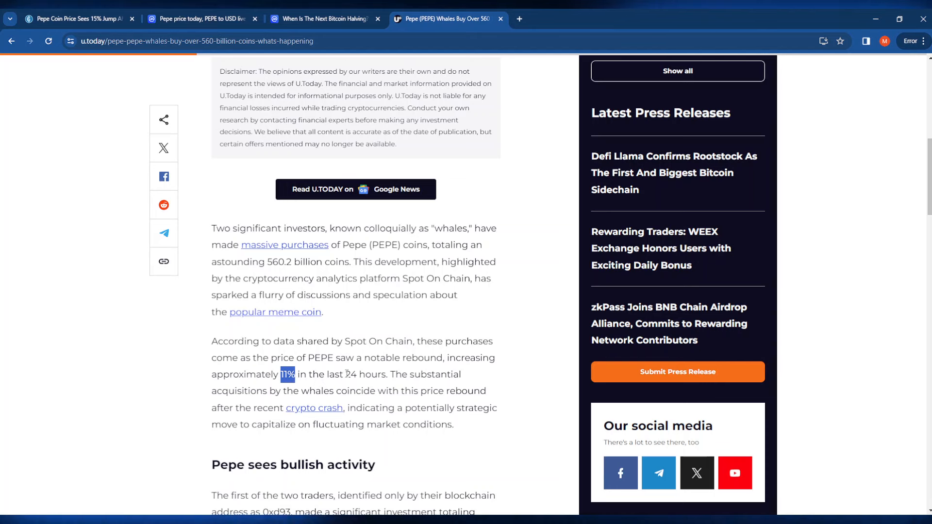
pyautogui.moveTo(408, 353)
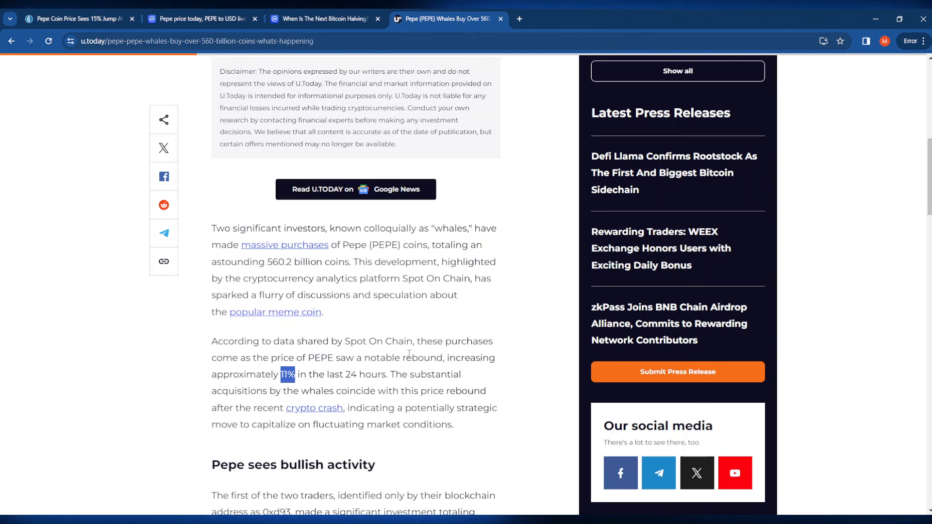
pyautogui.moveTo(351, 393)
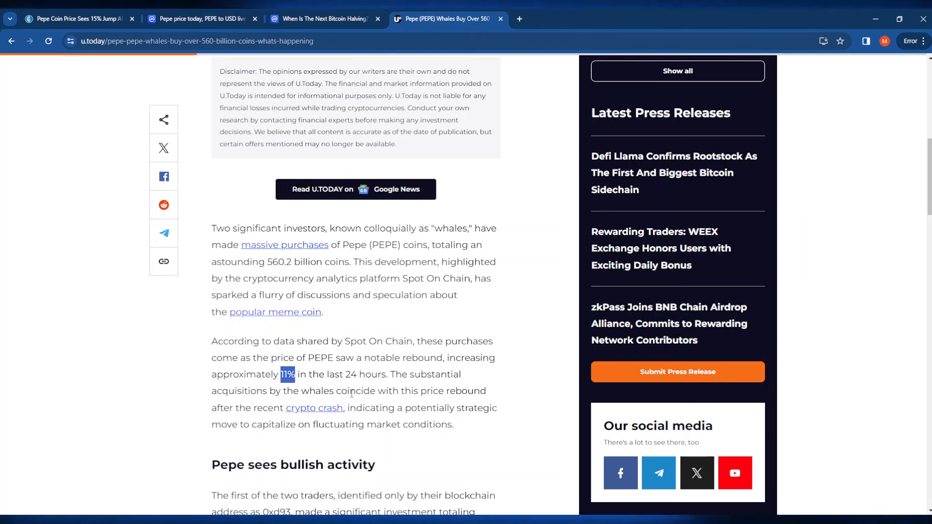
pyautogui.moveTo(449, 391)
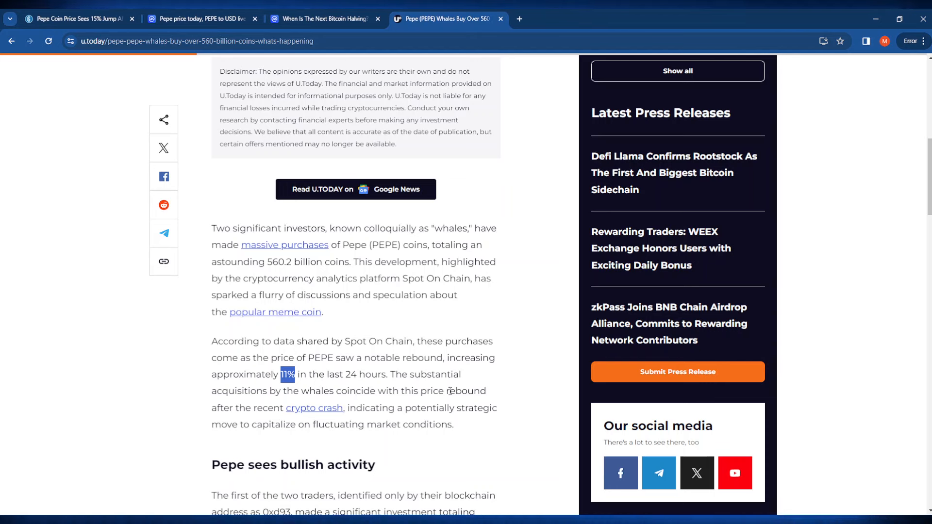
pyautogui.moveTo(382, 355)
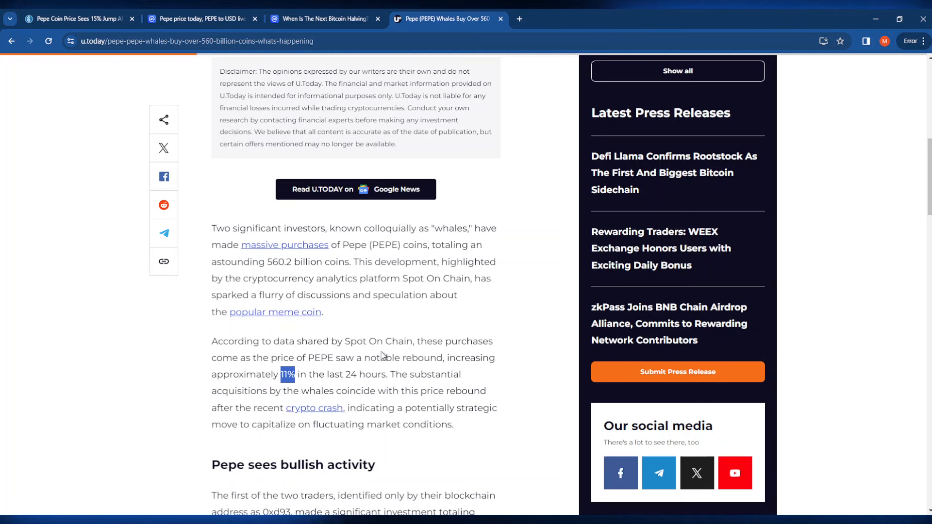
# Step: Read past the Spot On Chain post to the second trader's SHIB-and-ETH swap for 100 billion PEPE
pyautogui.scroll(-3)
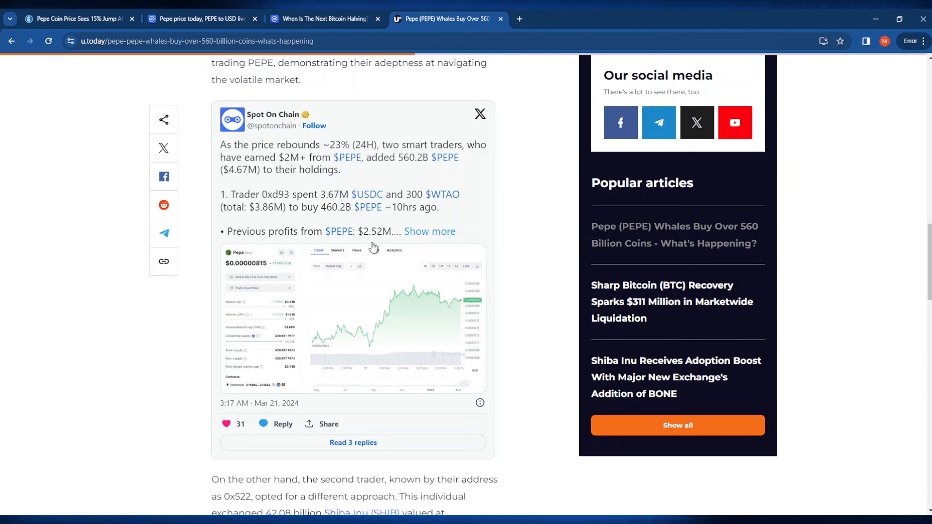
pyautogui.scroll(-3)
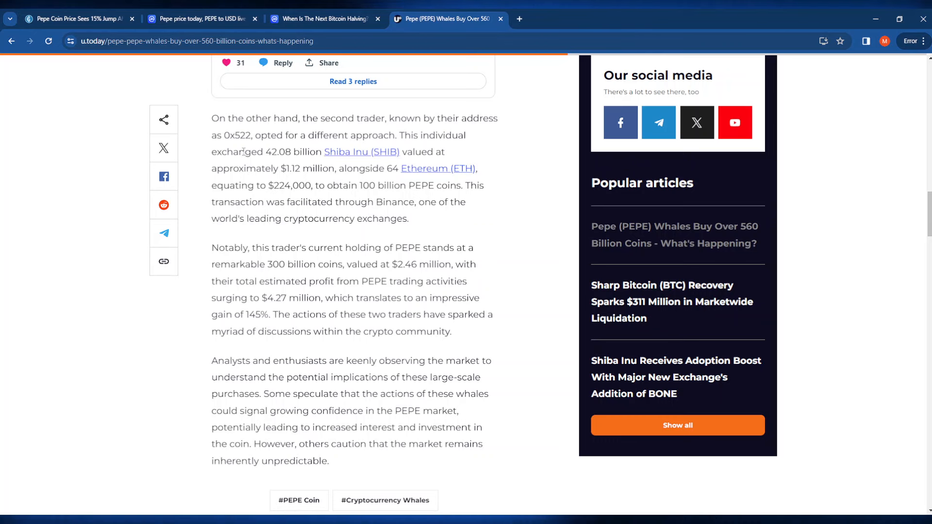
pyautogui.moveTo(435, 155)
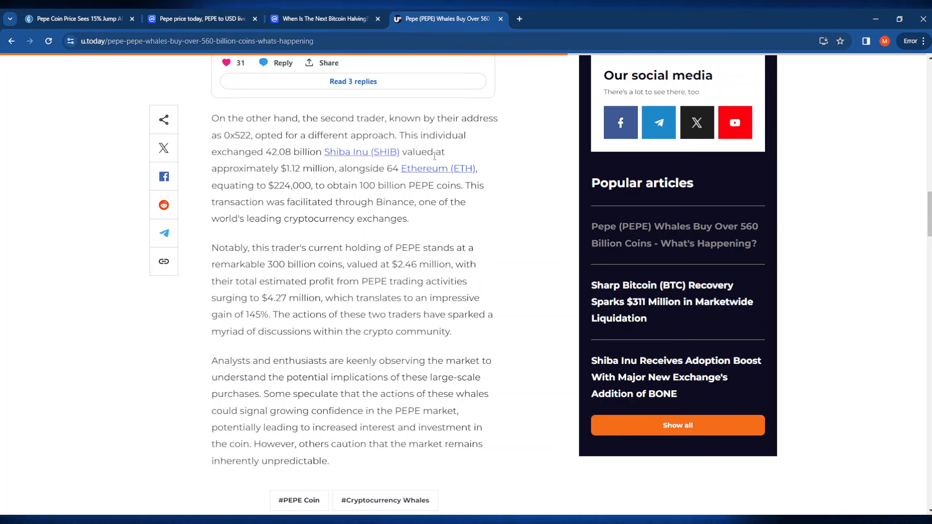
pyautogui.moveTo(390, 168)
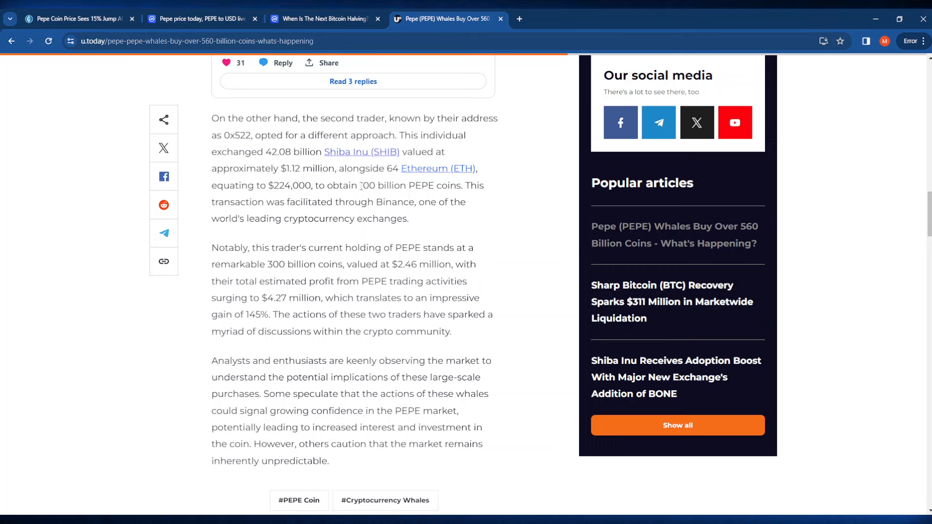
pyautogui.moveTo(449, 184)
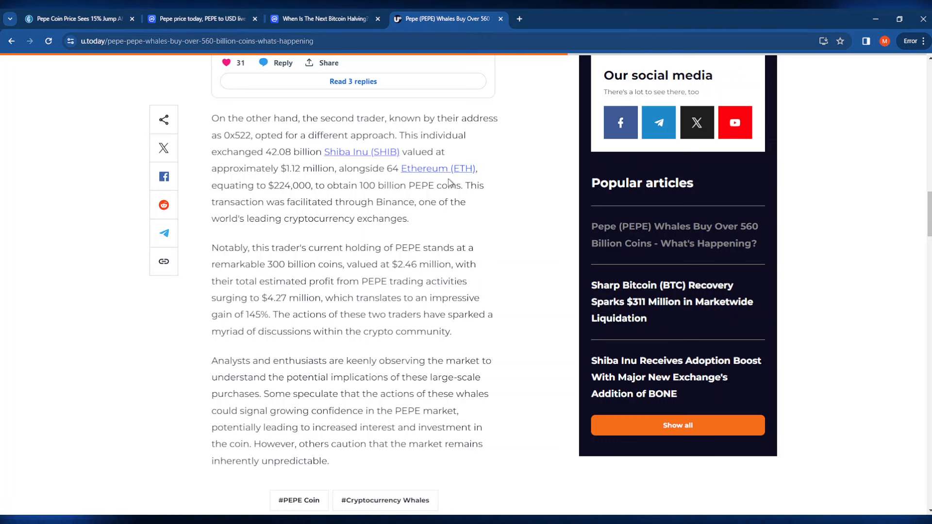
pyautogui.moveTo(345, 213)
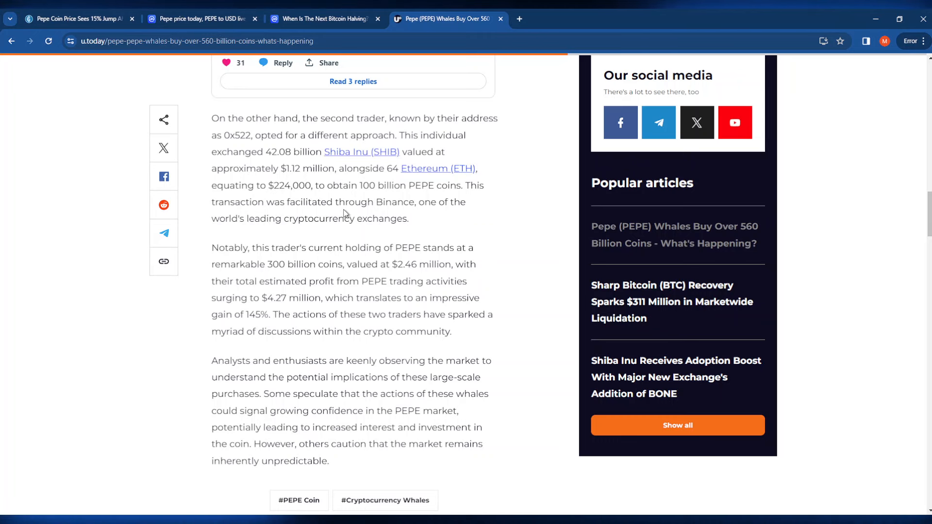
pyautogui.moveTo(347, 202)
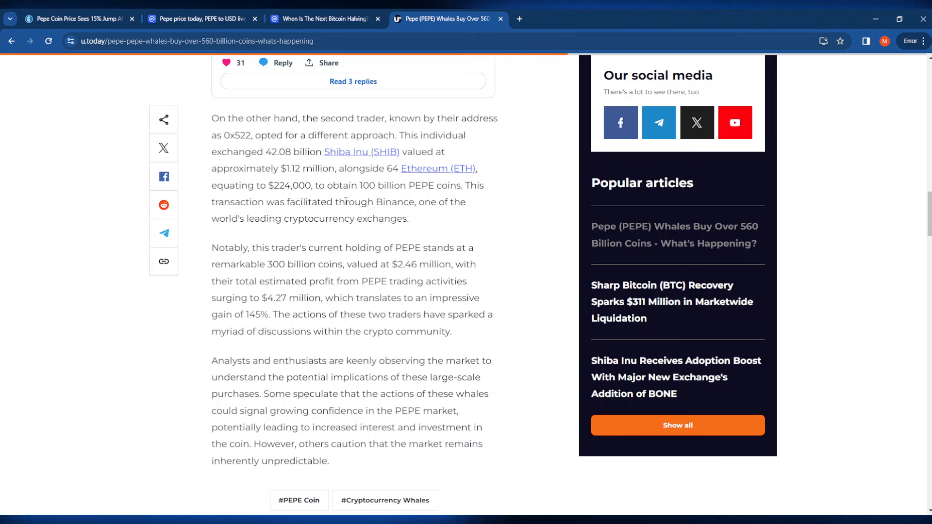
pyautogui.moveTo(410, 216)
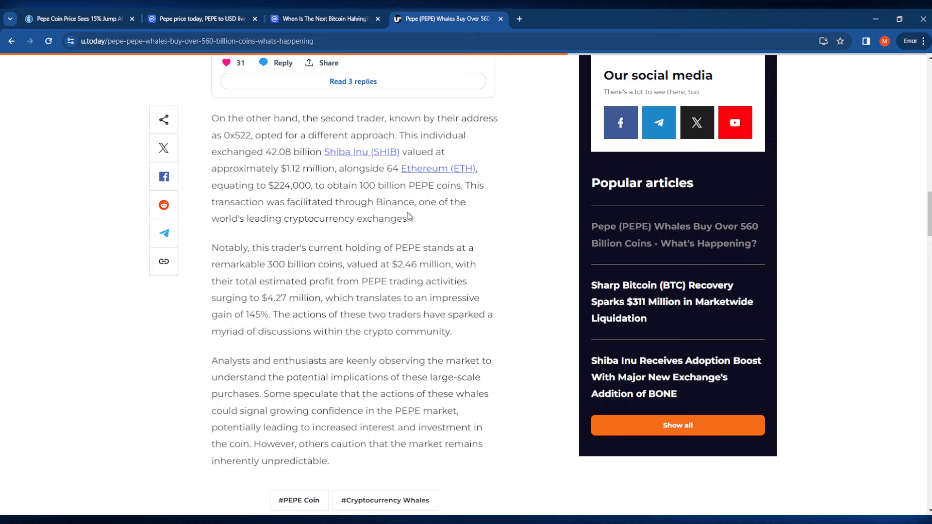
pyautogui.scroll(-3)
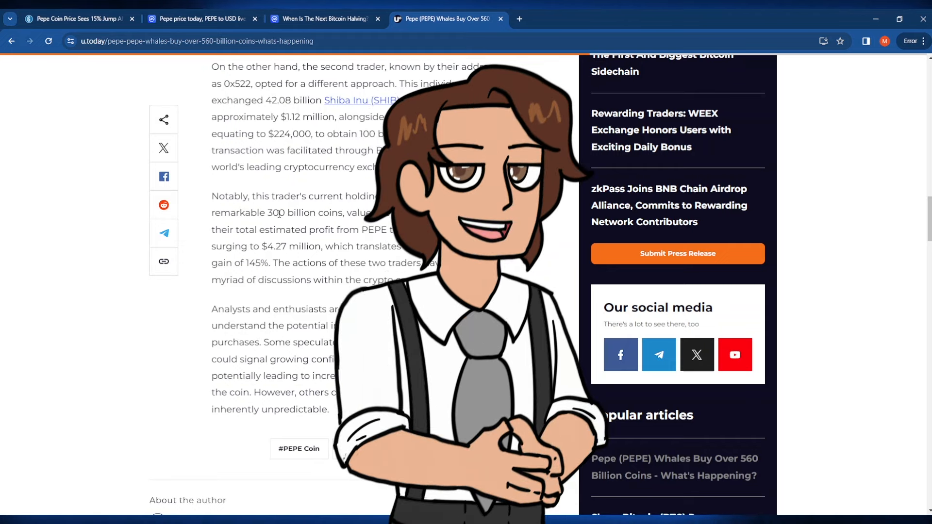
pyautogui.moveTo(269, 213); pyautogui.dragTo(347, 212)
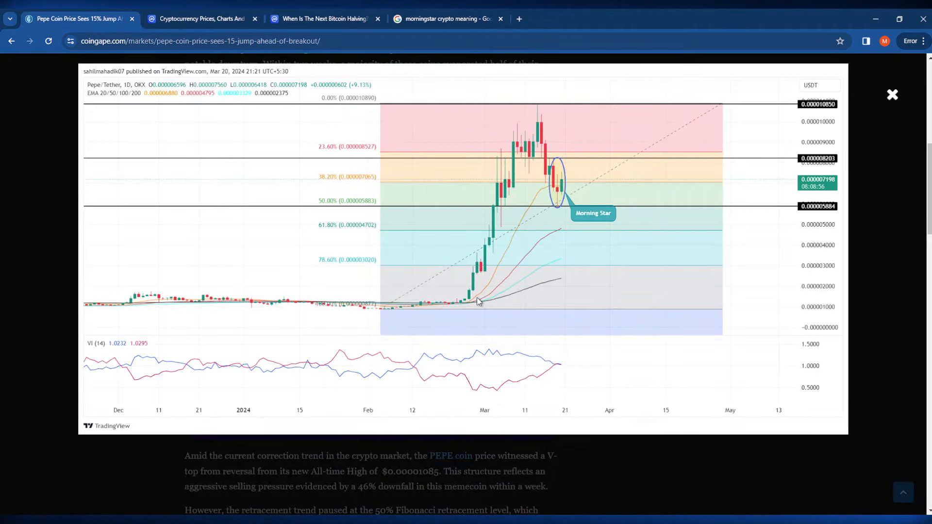
pyautogui.moveTo(553, 200)
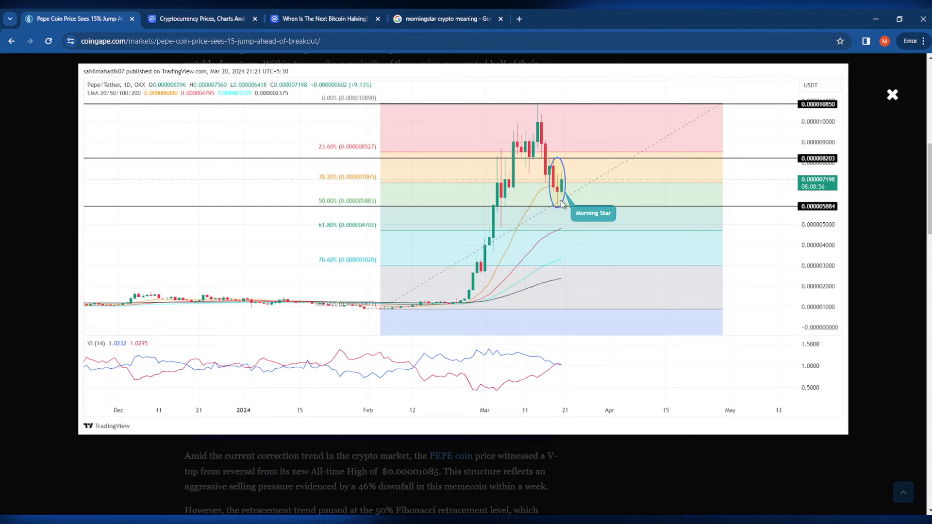
pyautogui.moveTo(446, 287)
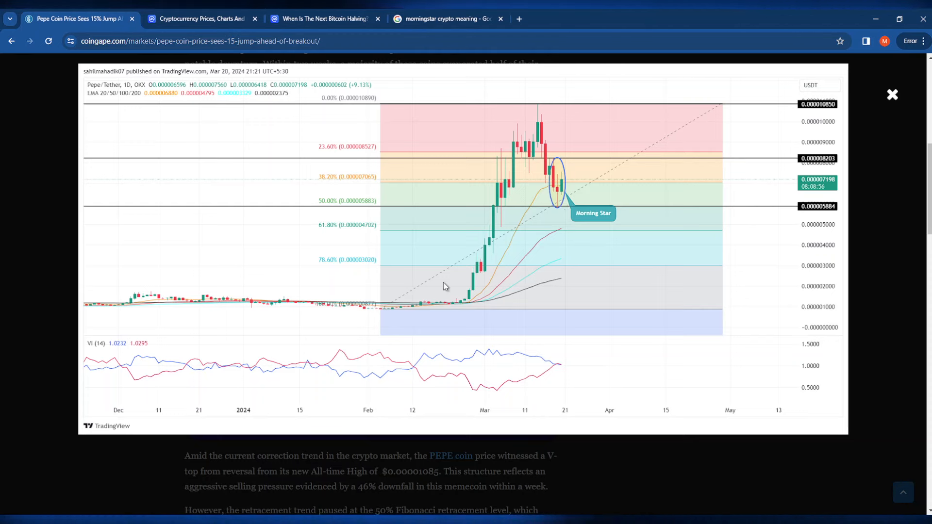
pyautogui.moveTo(317, 380)
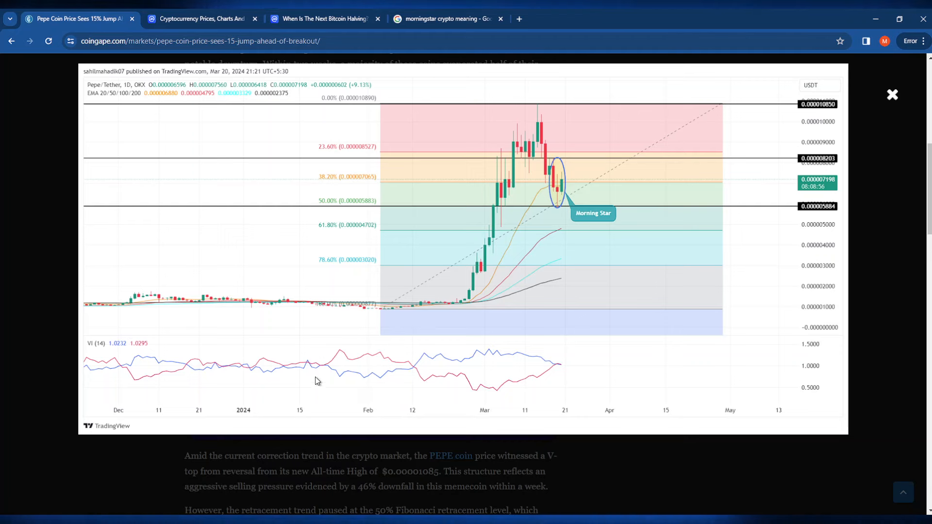